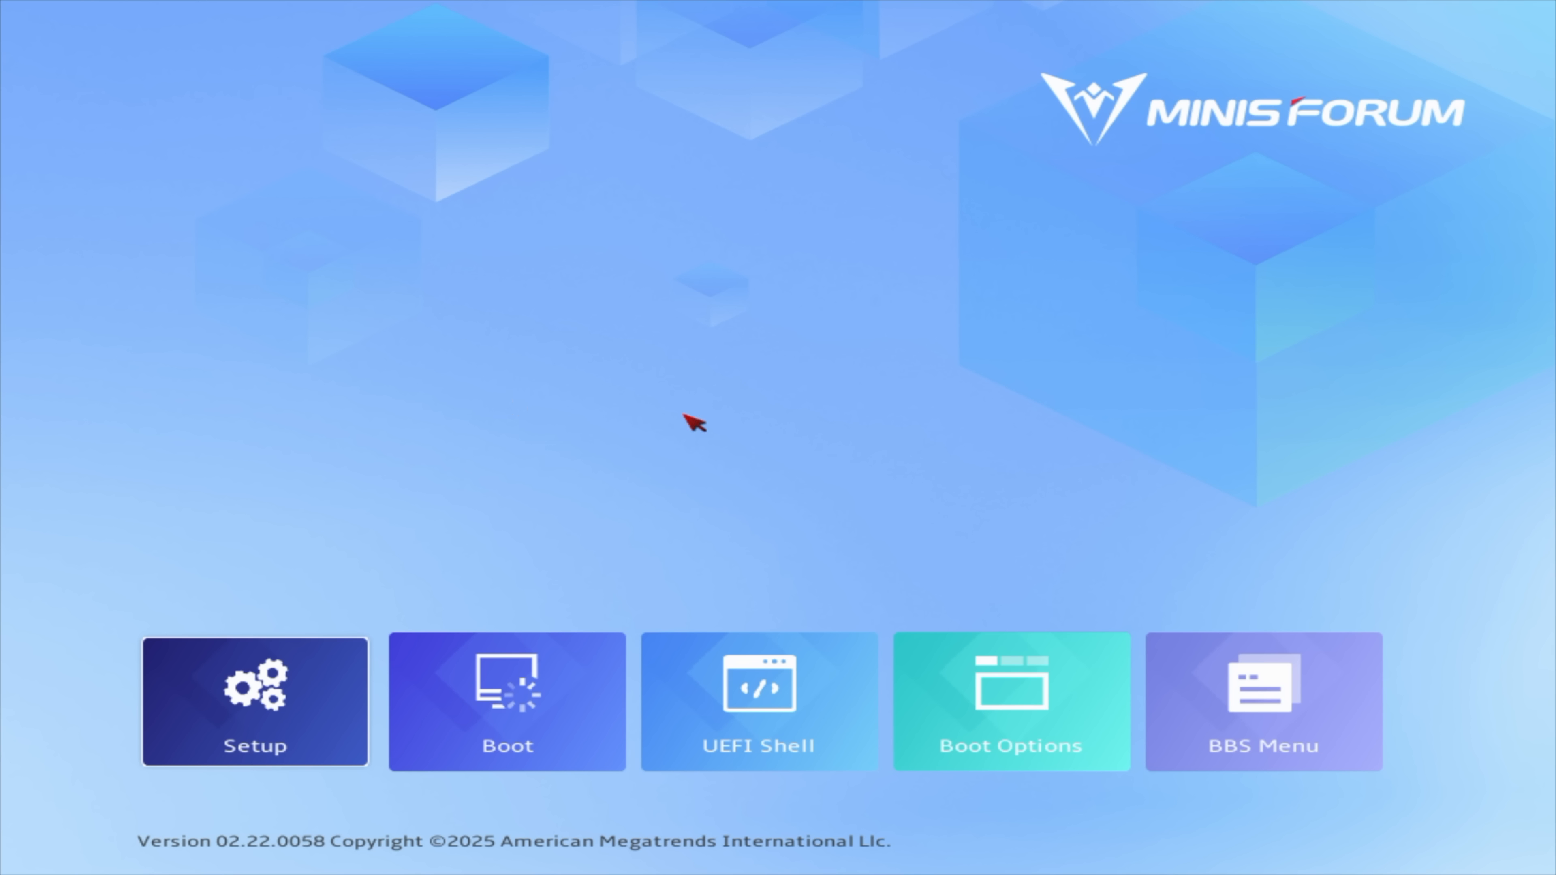
{"action": "mouse_move", "coordinate": [1176, 159]}
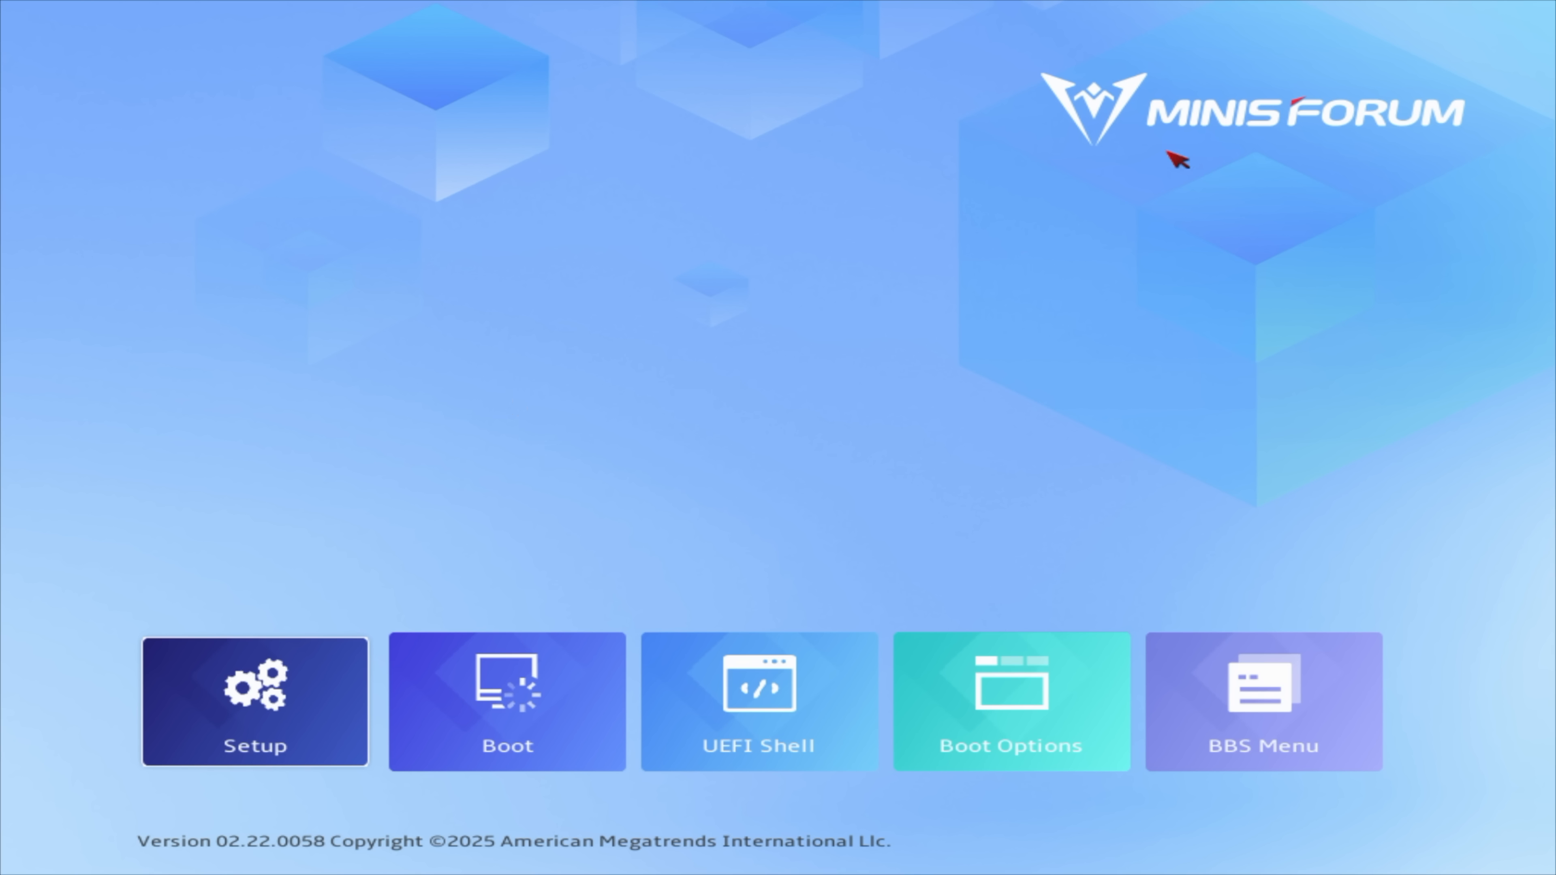
Change the Advanced PowerLimit Setting from Balance to Performance.
{"action": "left_click", "coordinate": [254, 702]}
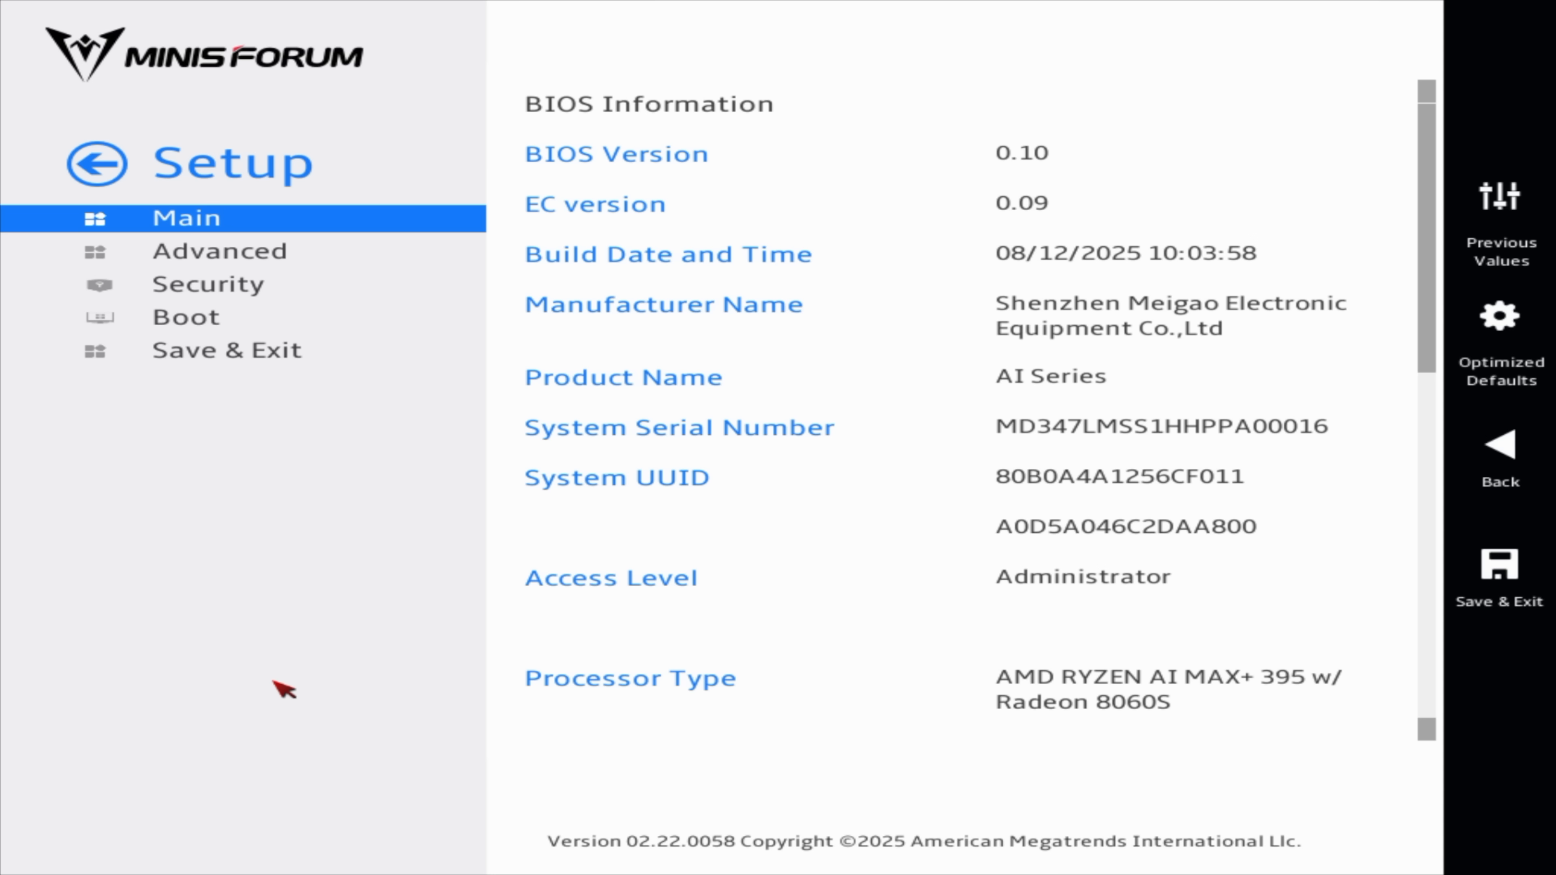
{"action": "left_click", "coordinate": [221, 250]}
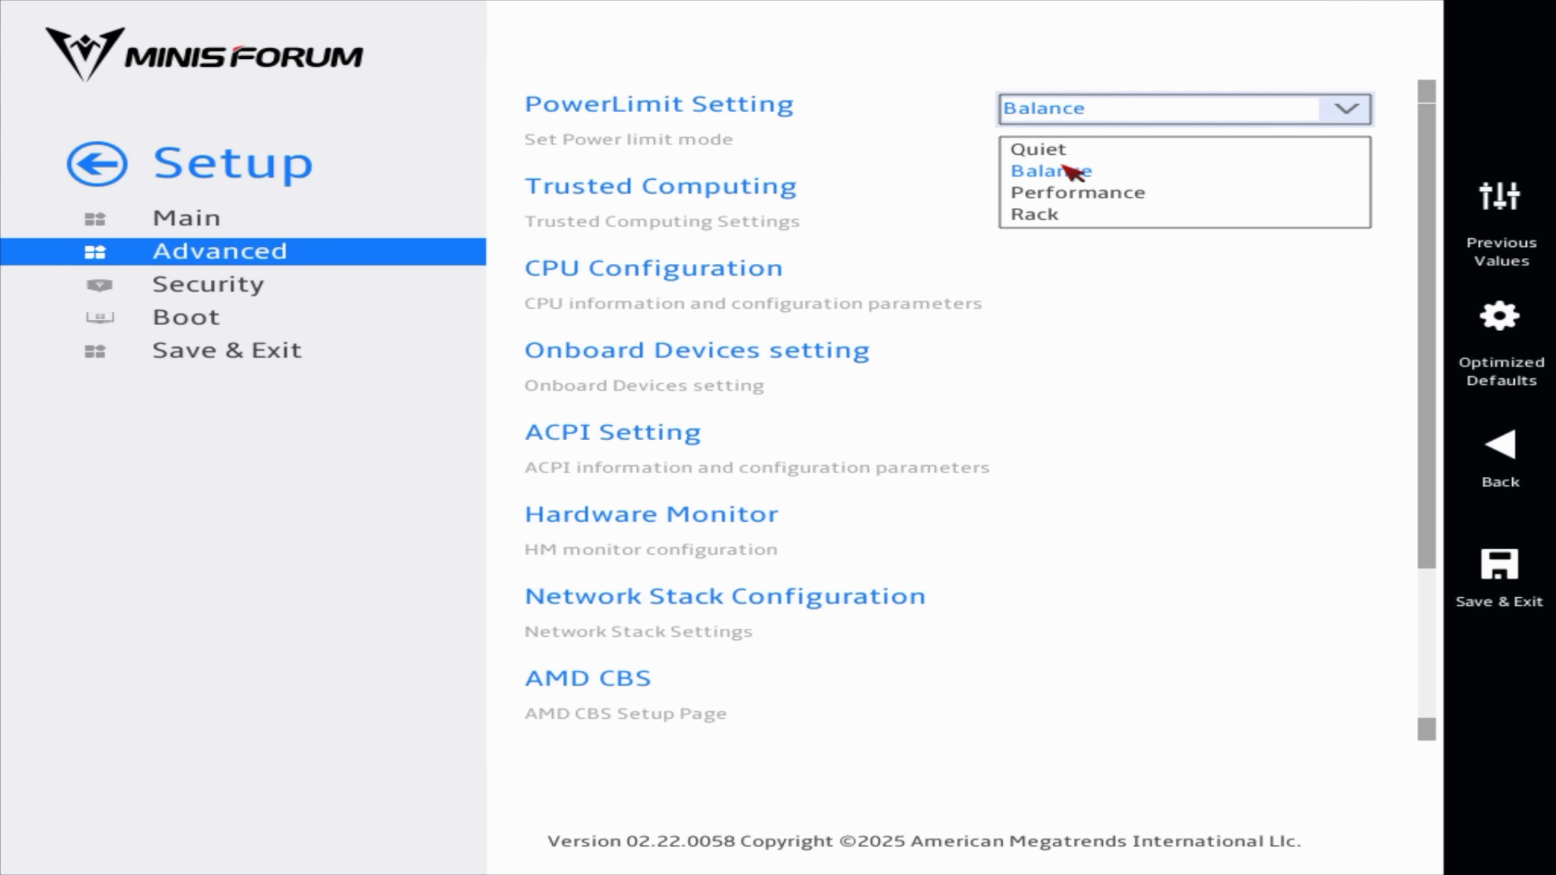
{"action": "mouse_move", "coordinate": [1096, 189]}
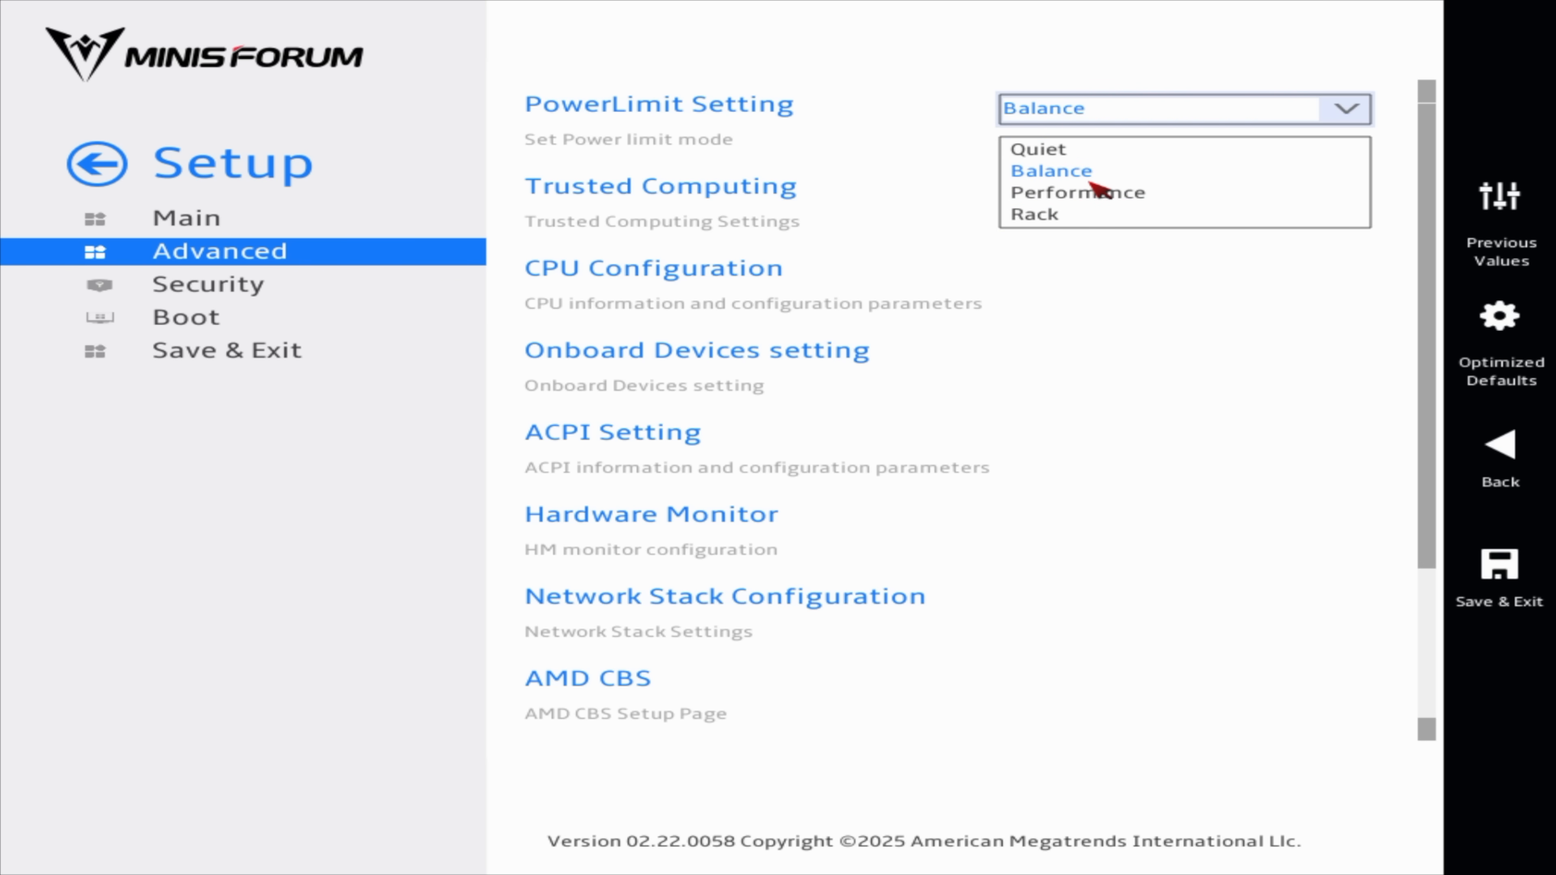
{"action": "left_click", "coordinate": [1077, 192]}
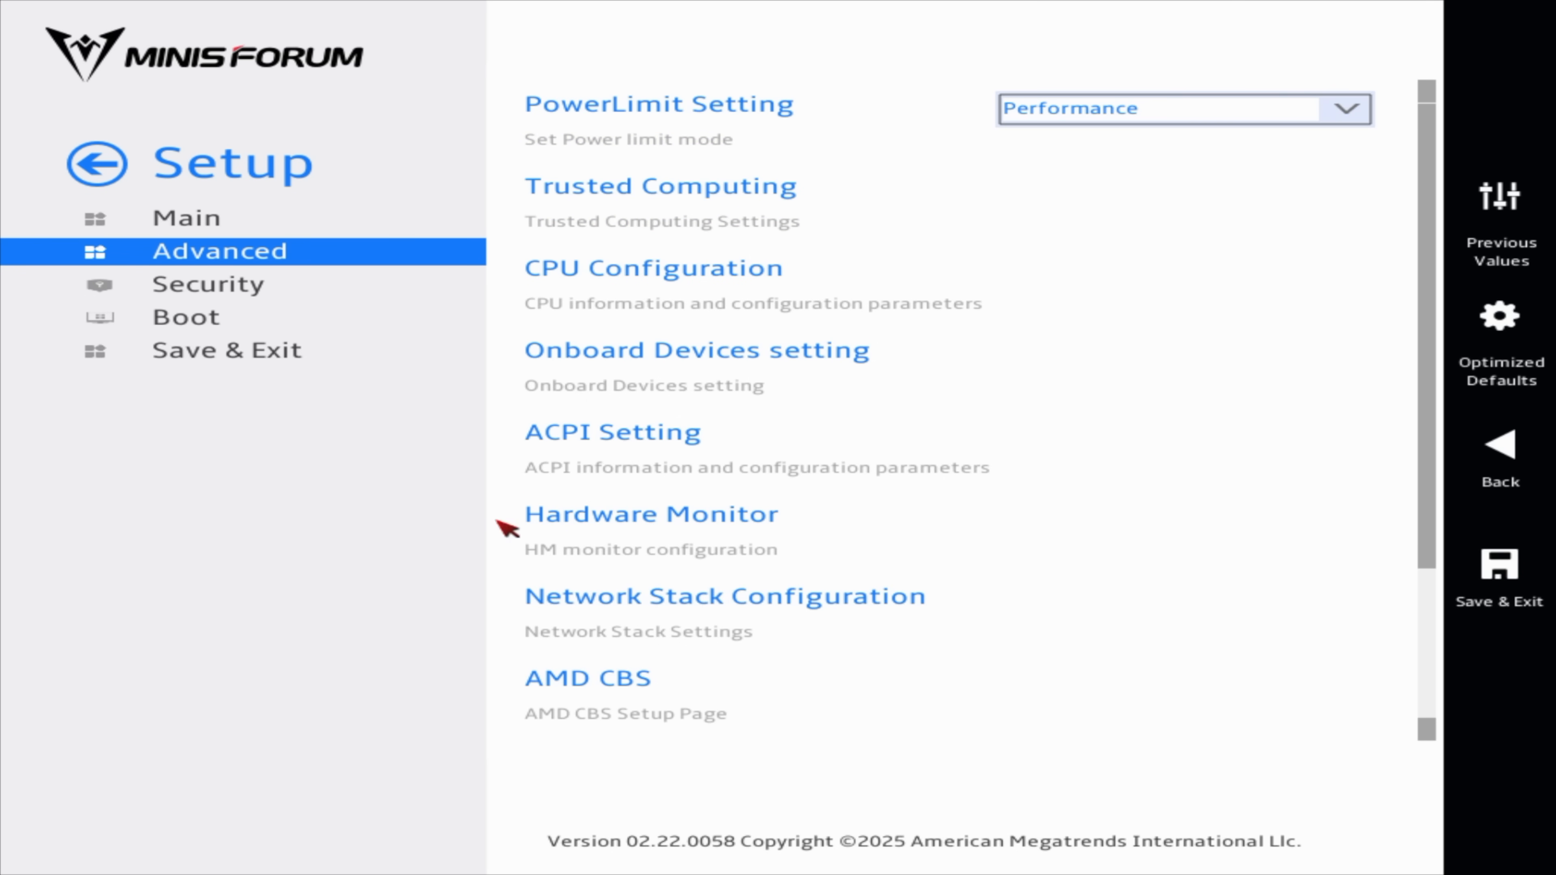
Set the UMA Frame buffer Size to 64G under AMD CBS GFX Configuration.
{"action": "left_click", "coordinate": [585, 677]}
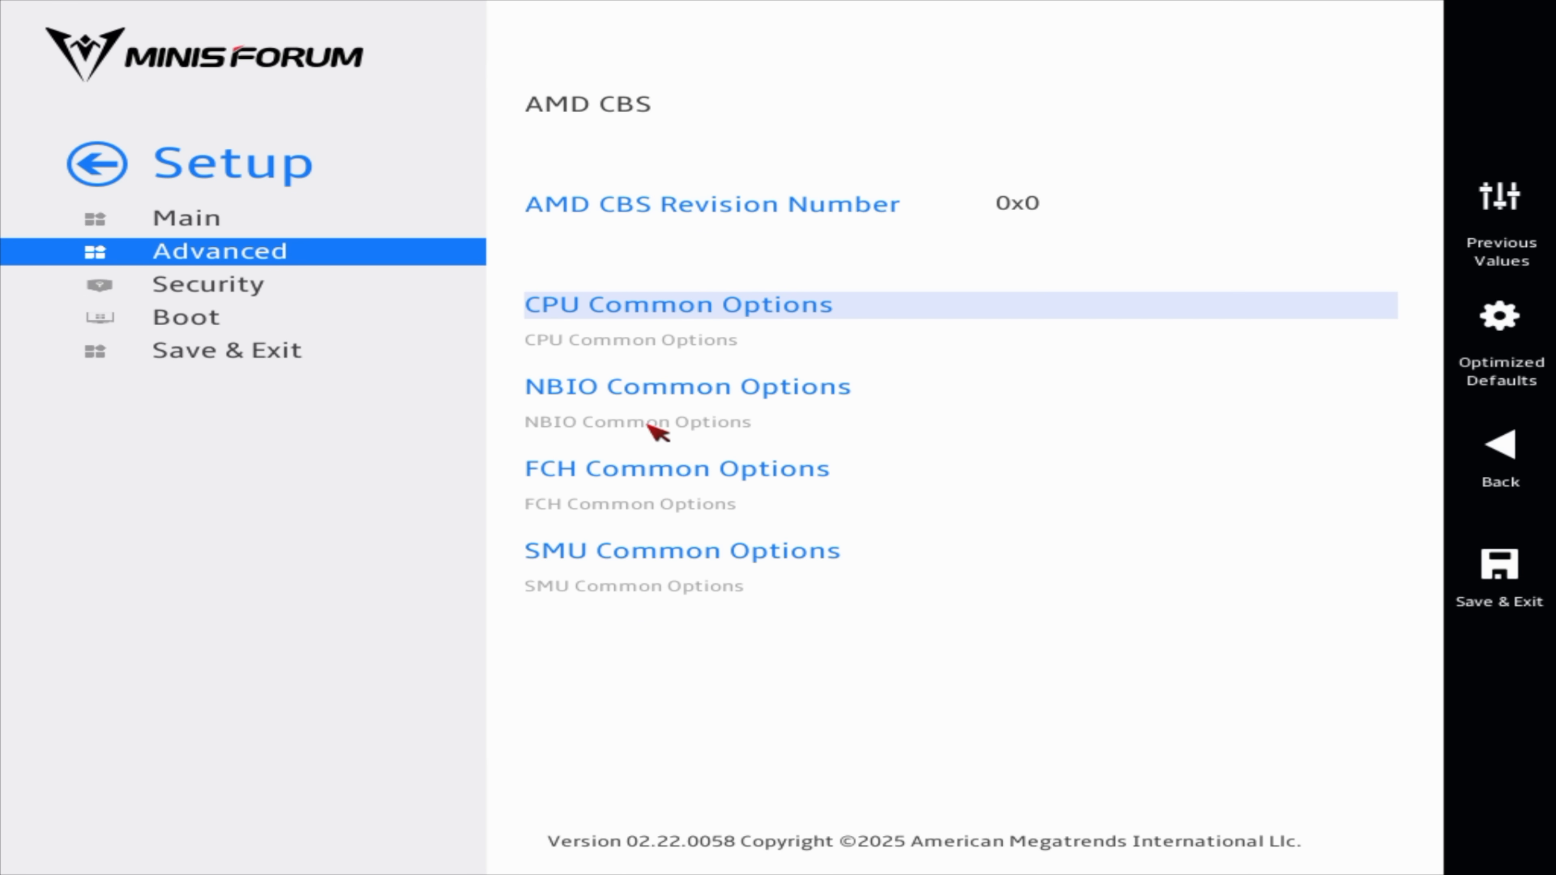
{"action": "left_click", "coordinate": [685, 386]}
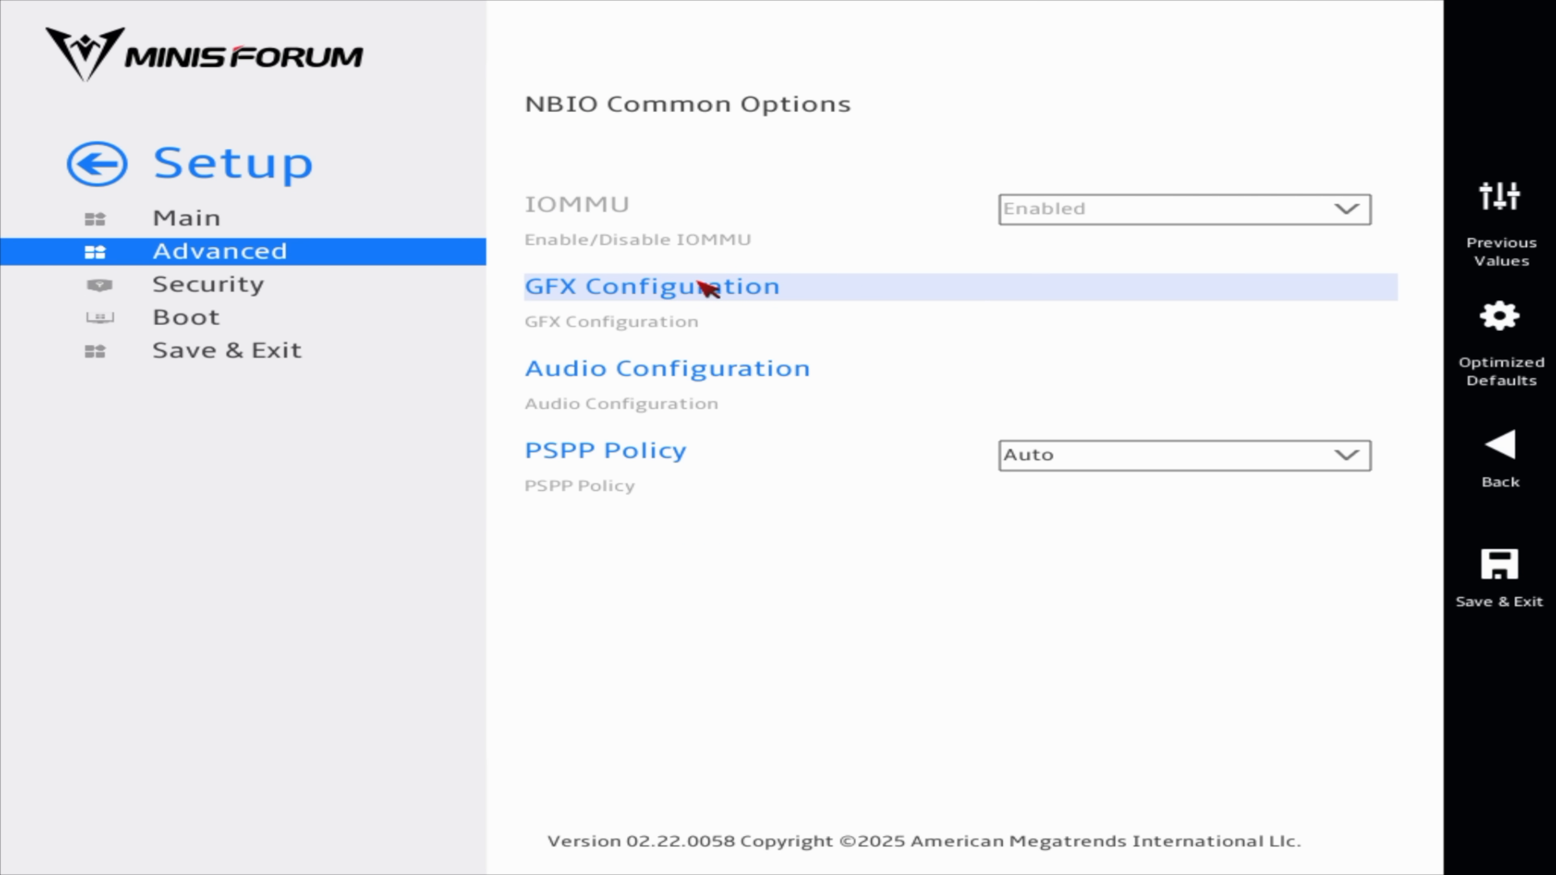
{"action": "left_click", "coordinate": [651, 287]}
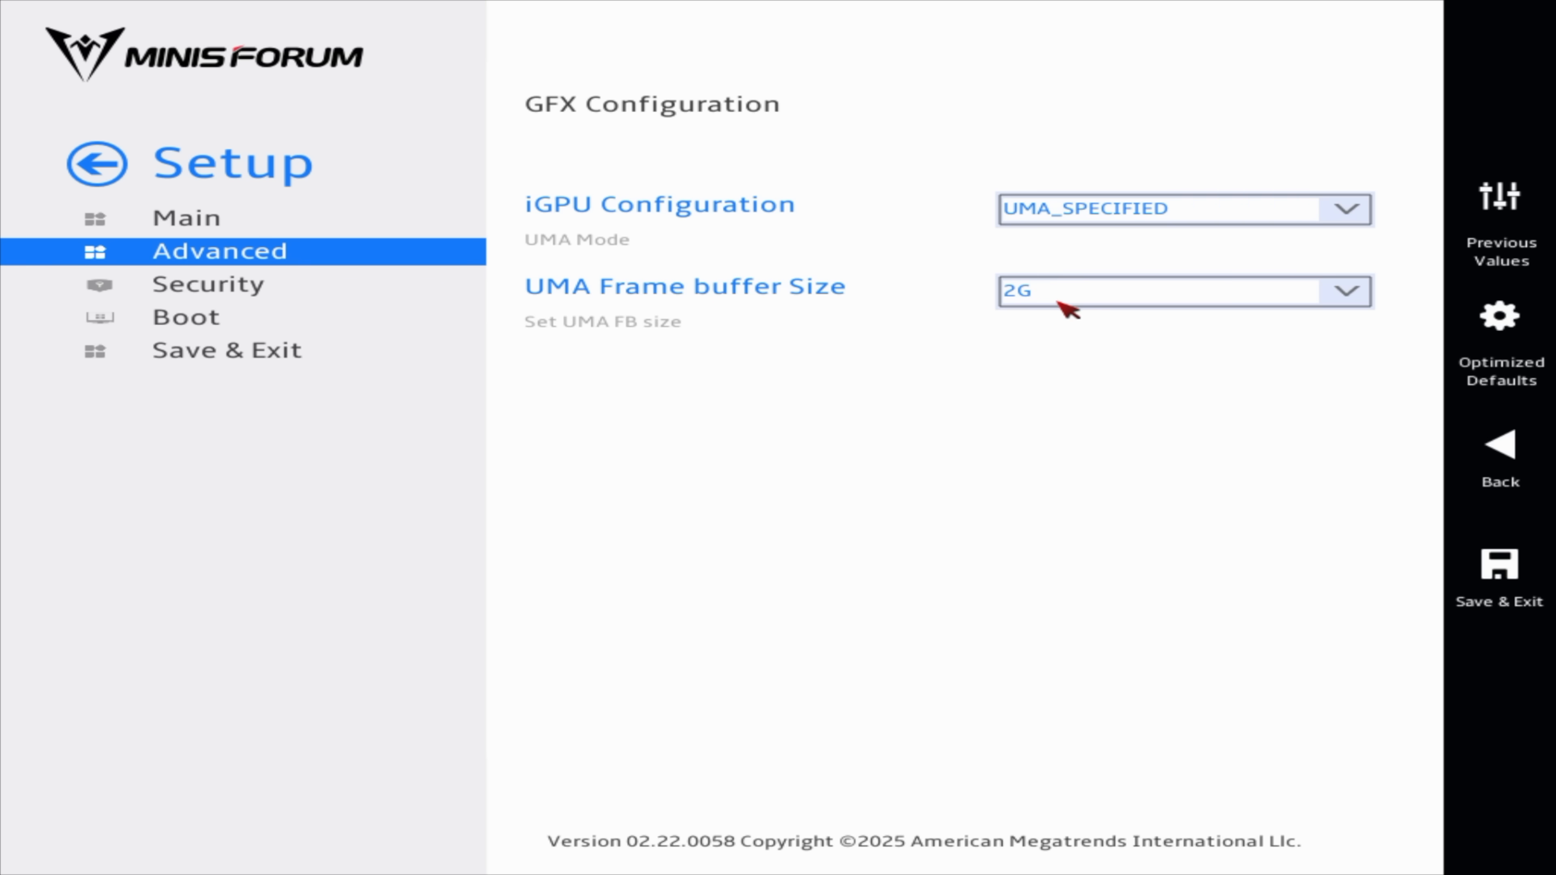
{"action": "mouse_move", "coordinate": [1066, 297]}
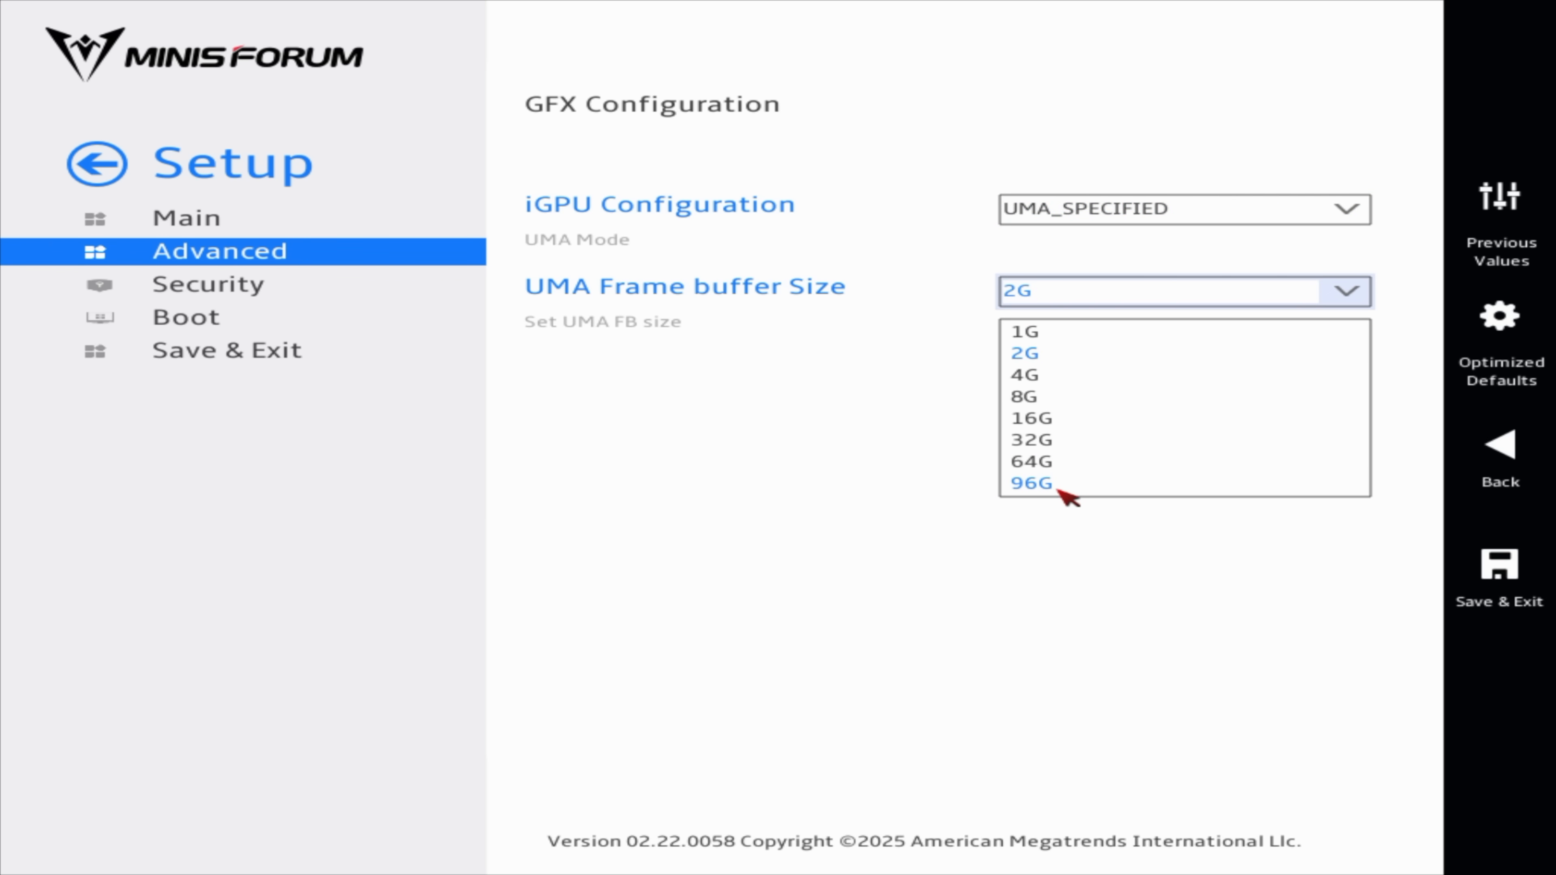
{"action": "mouse_move", "coordinate": [1038, 386]}
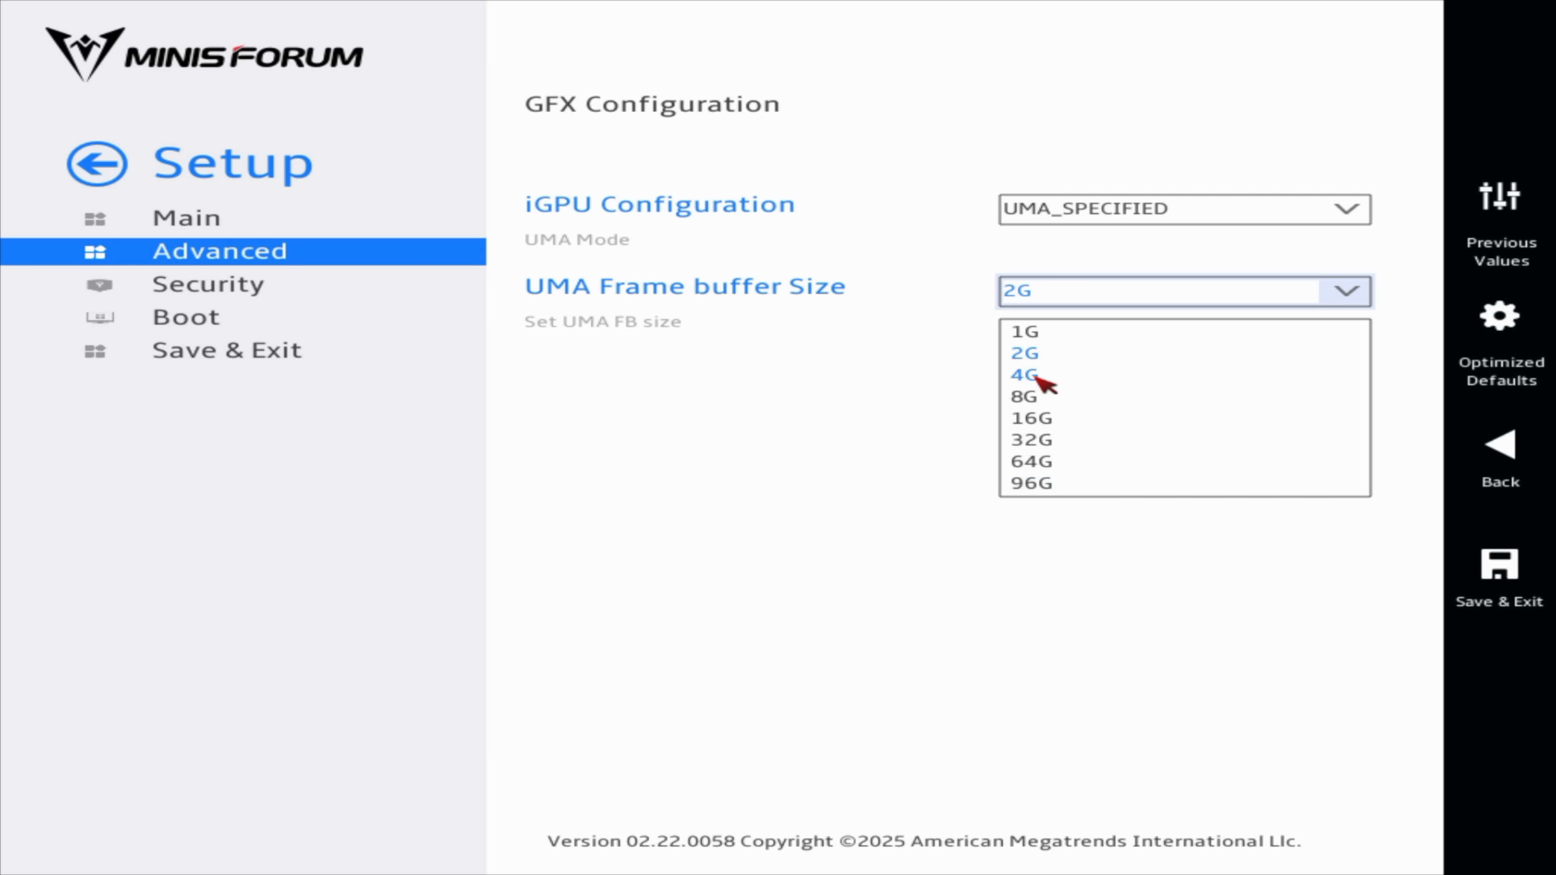
{"action": "mouse_move", "coordinate": [1044, 474]}
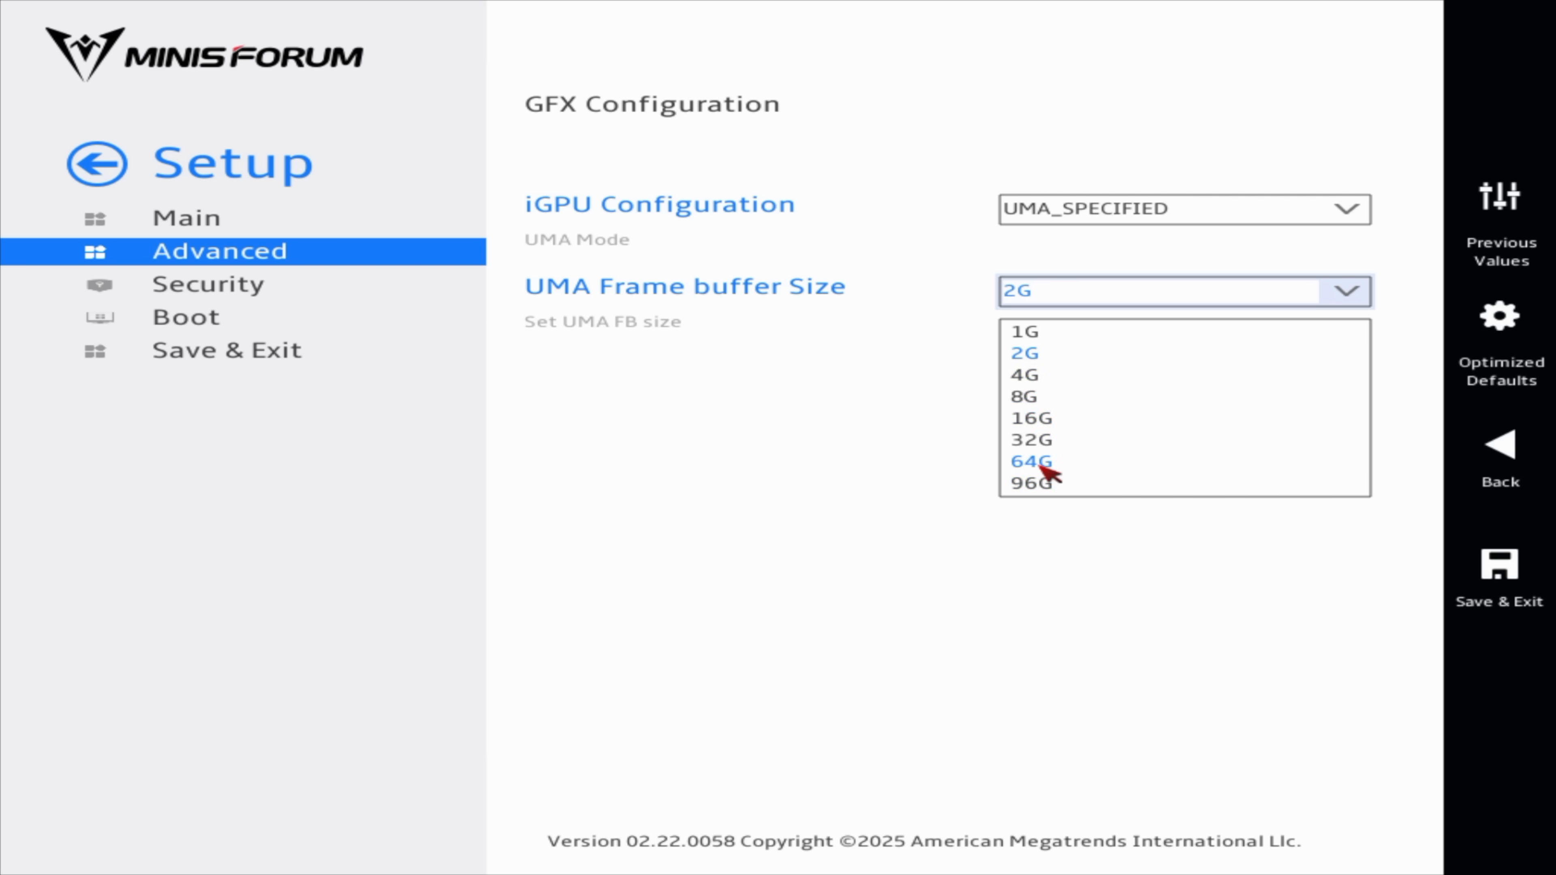
{"action": "mouse_move", "coordinate": [1037, 476]}
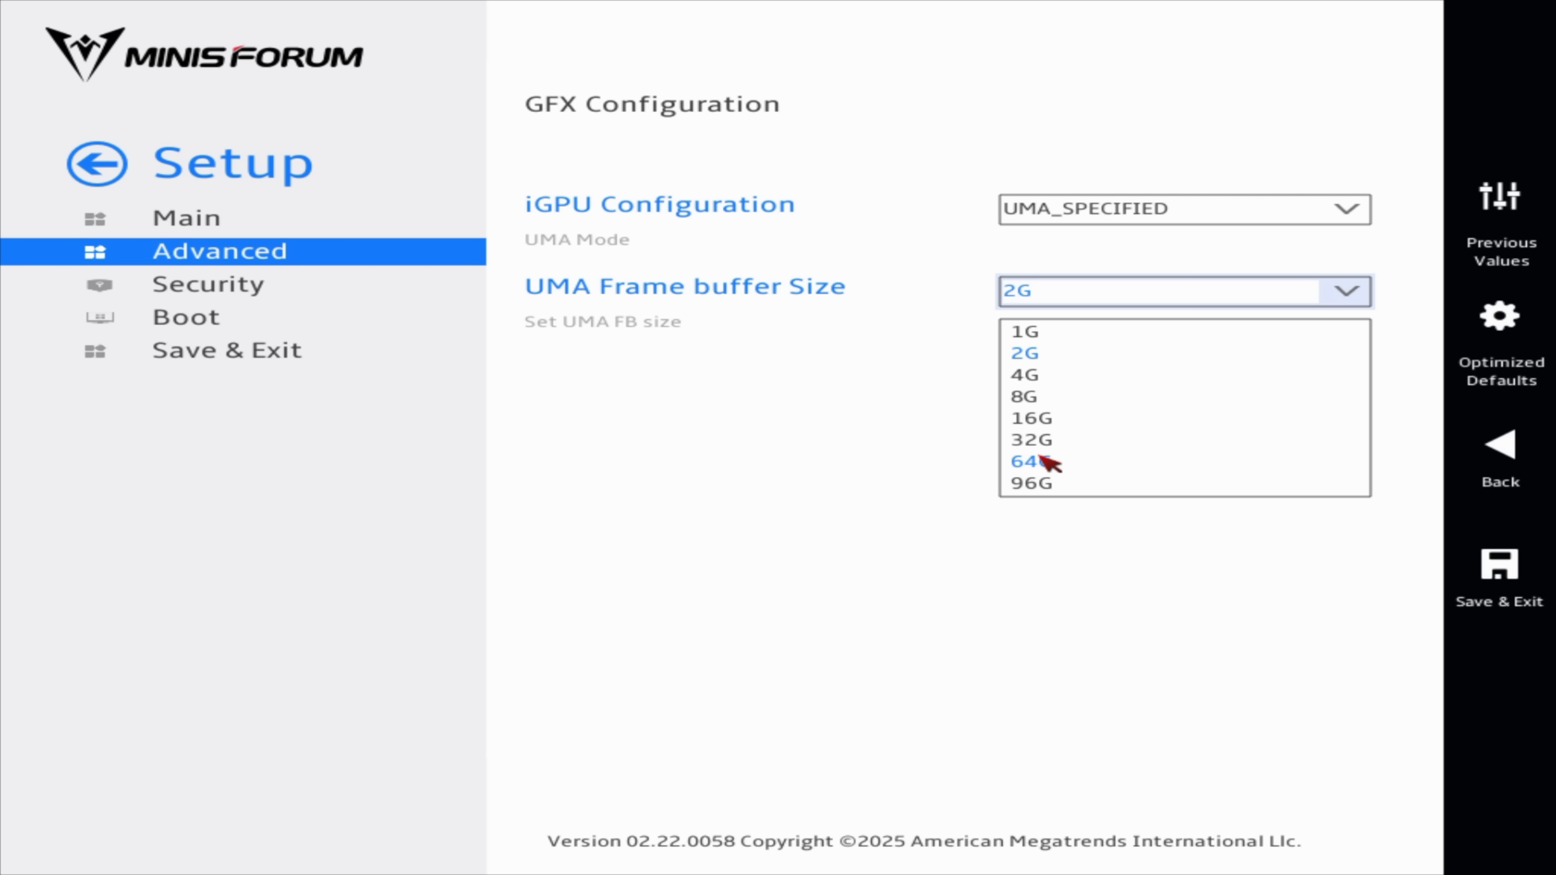
{"action": "left_click", "coordinate": [1027, 460]}
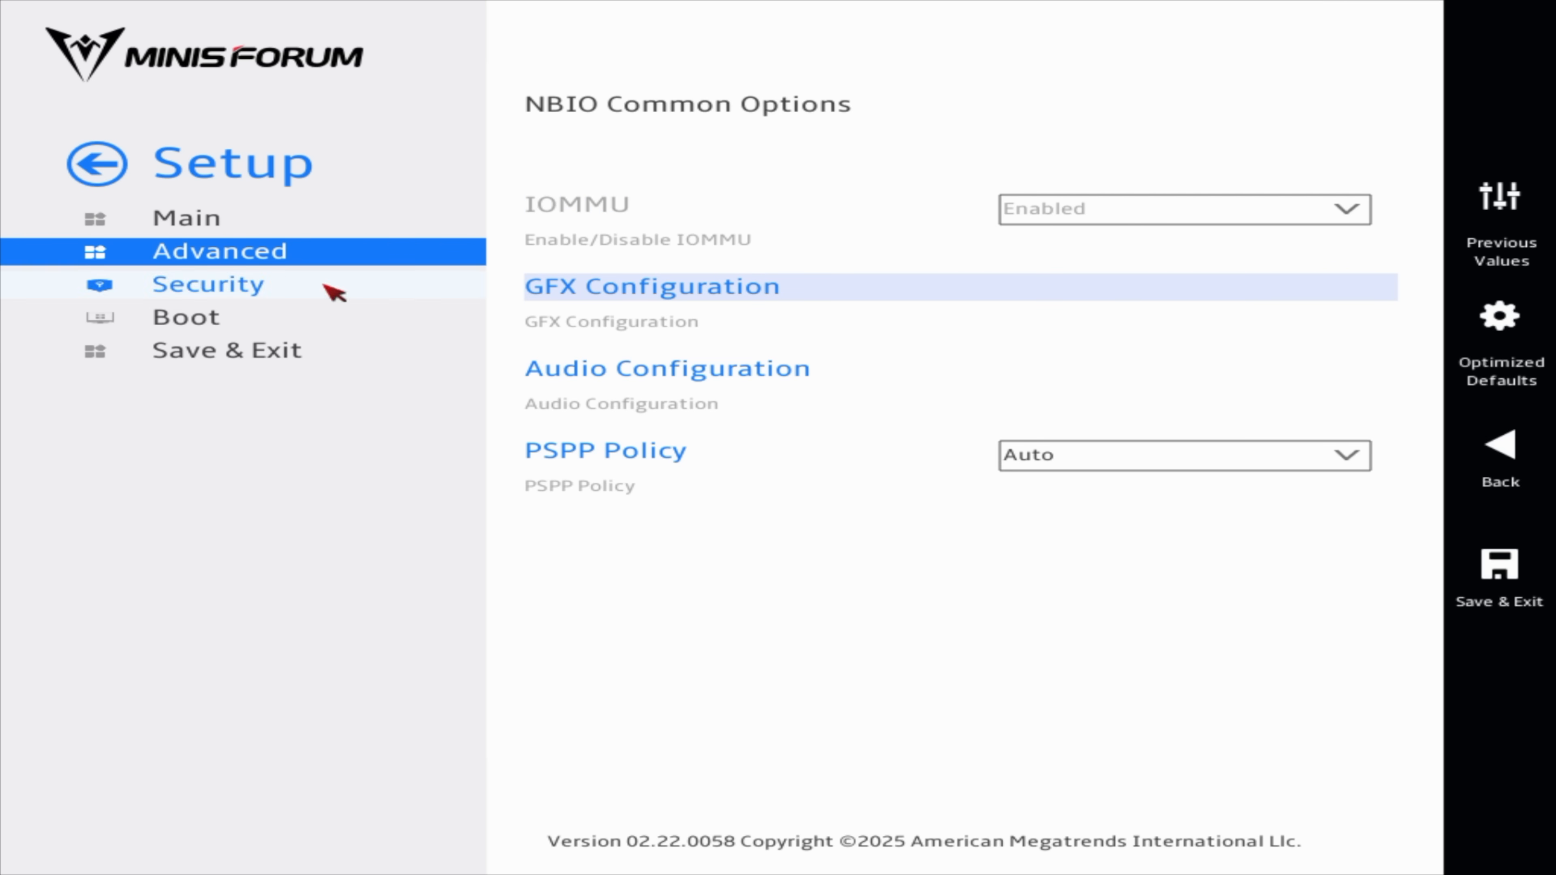
Set SMU System Configuration to Auto and SPL Control to Auto, then return to Main.
{"action": "left_click", "coordinate": [1498, 444]}
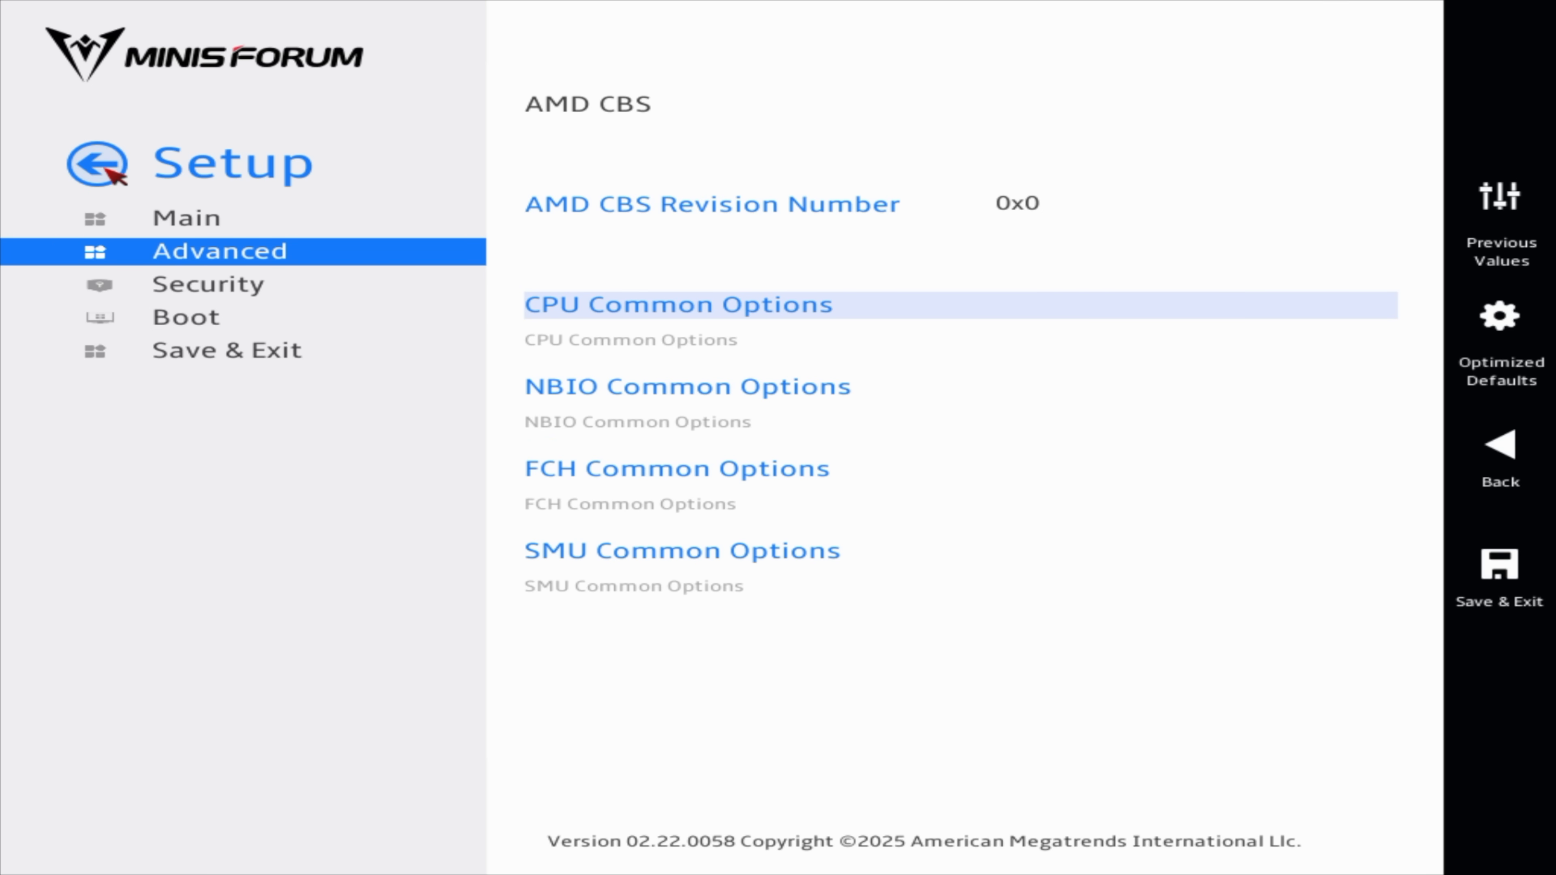
{"action": "left_click", "coordinate": [681, 549]}
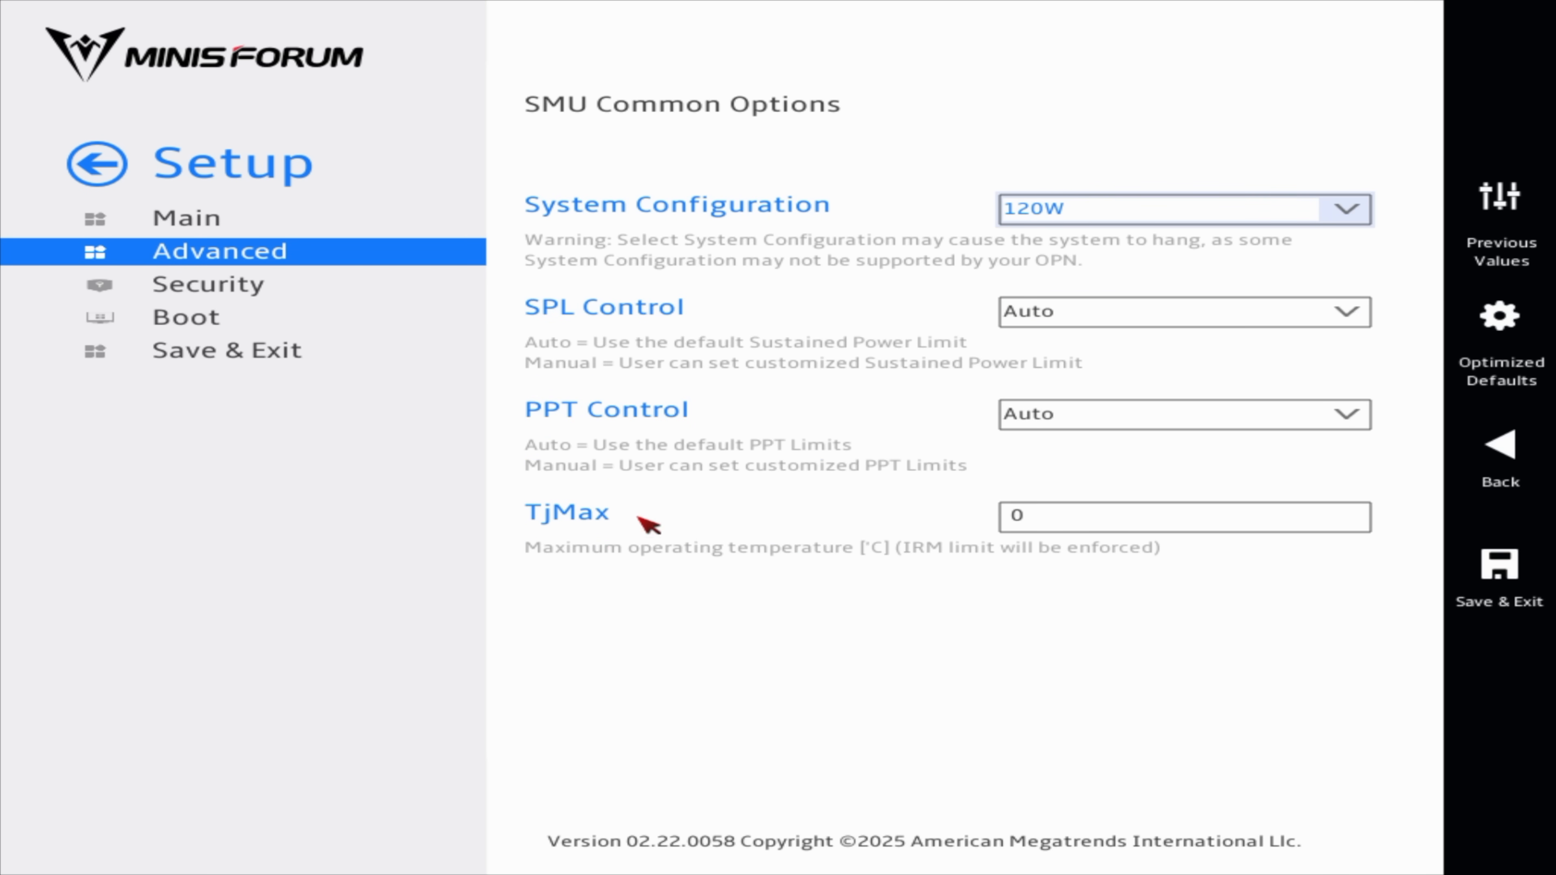
{"action": "left_click", "coordinate": [1183, 209]}
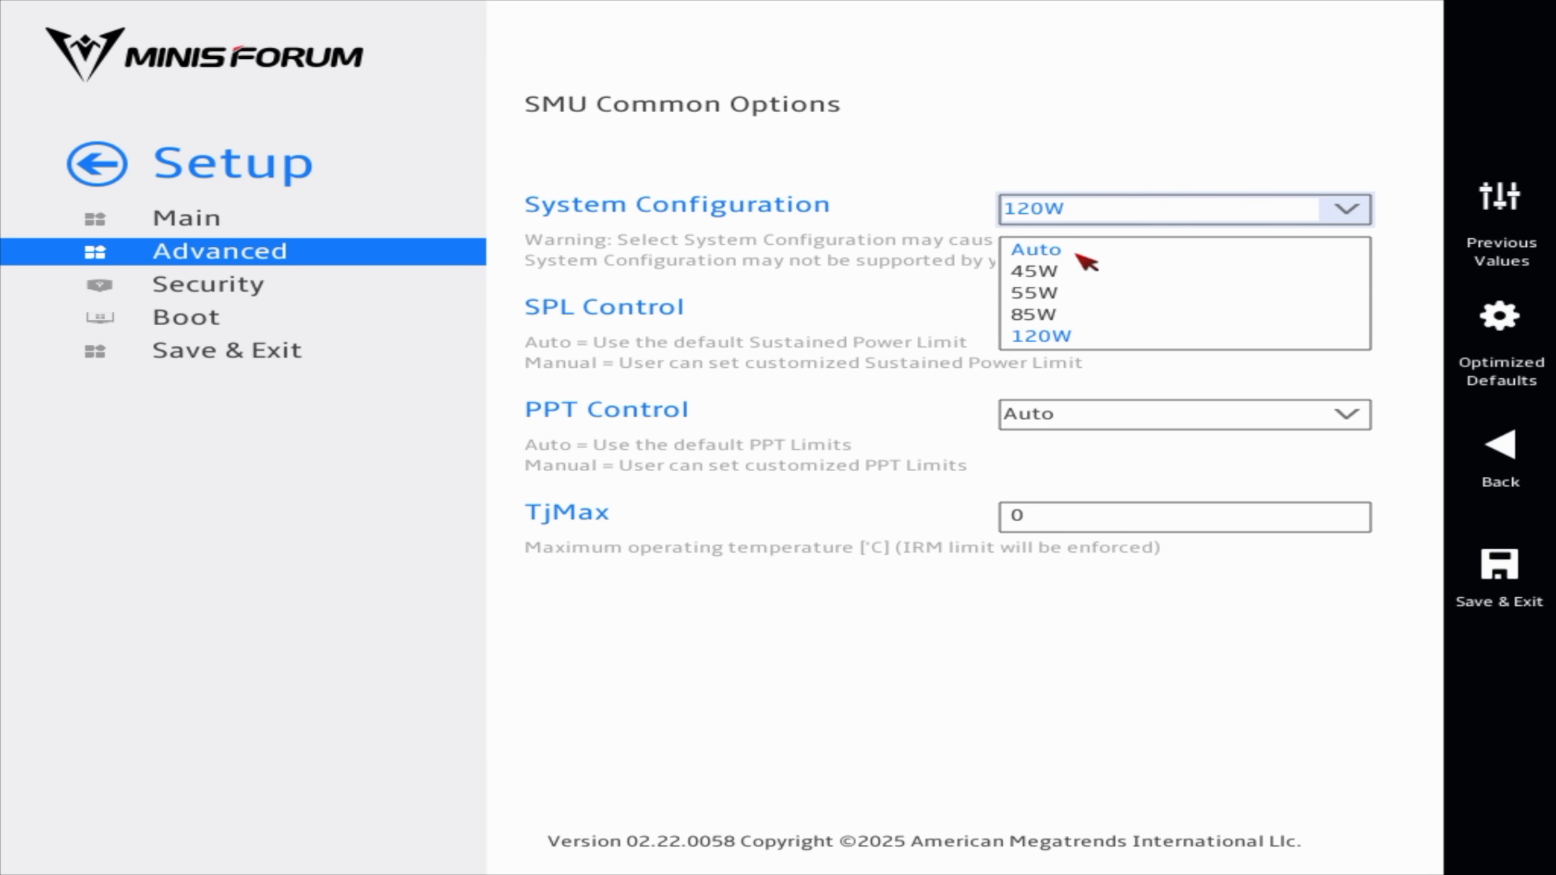
{"action": "left_click", "coordinate": [1035, 248]}
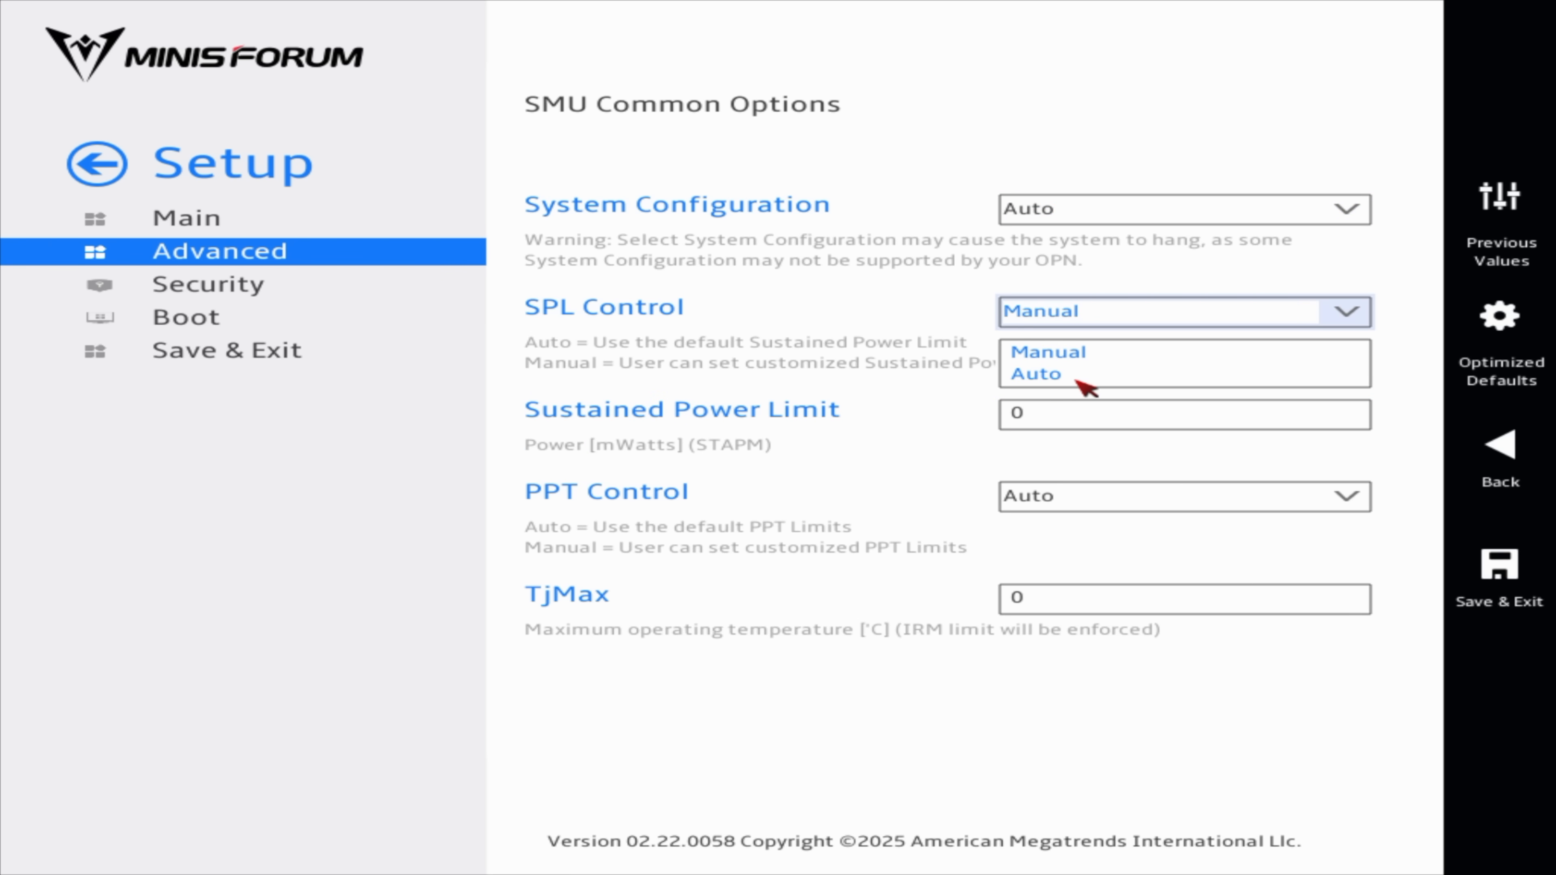
{"action": "left_click", "coordinate": [1036, 375]}
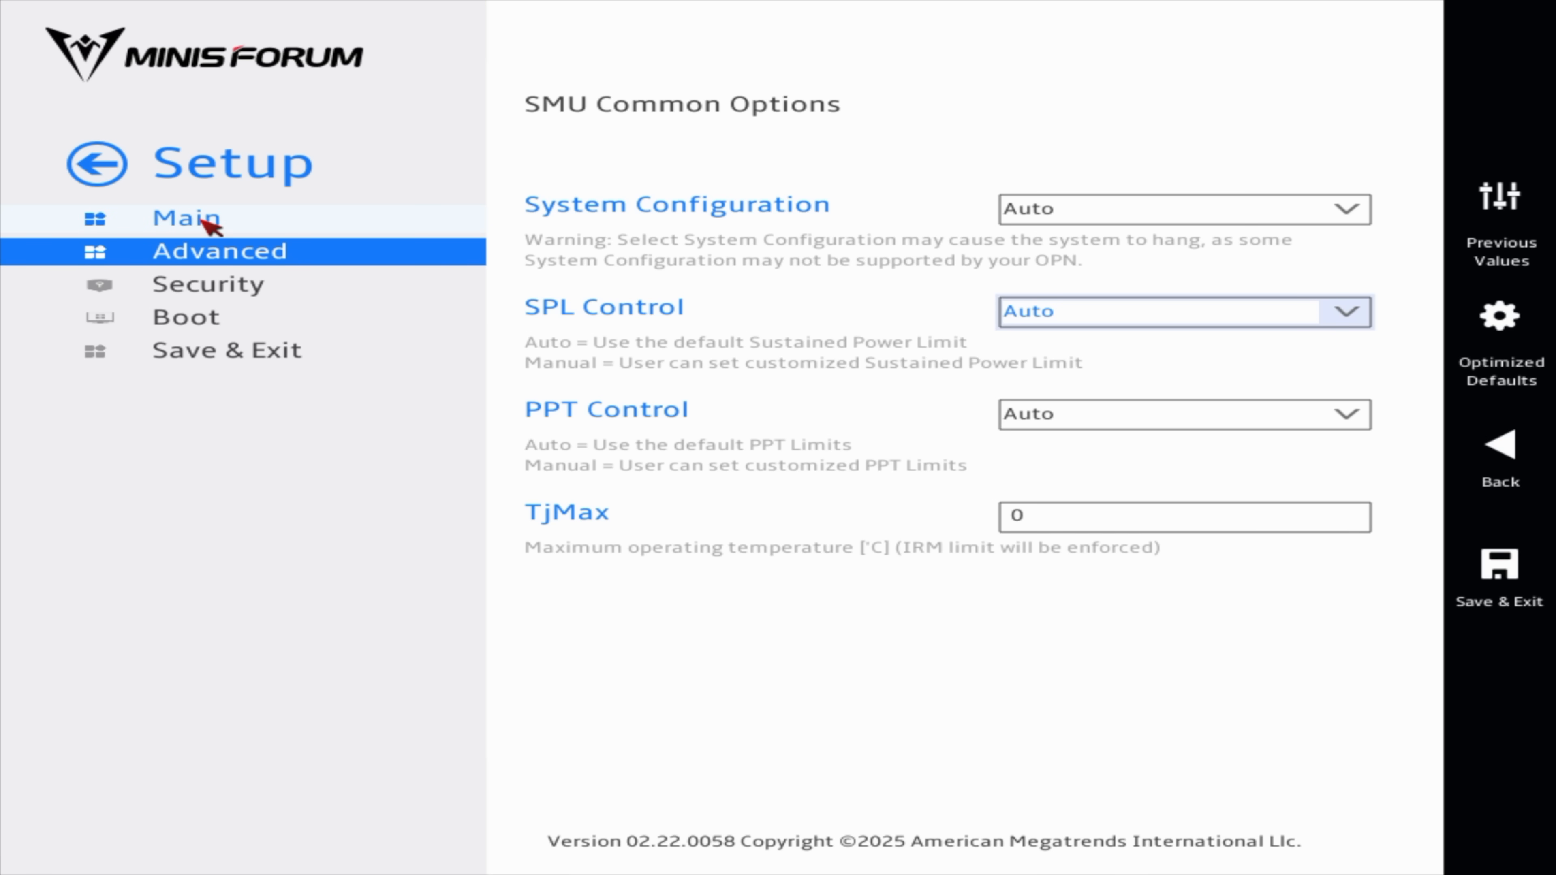
{"action": "left_click", "coordinate": [184, 218]}
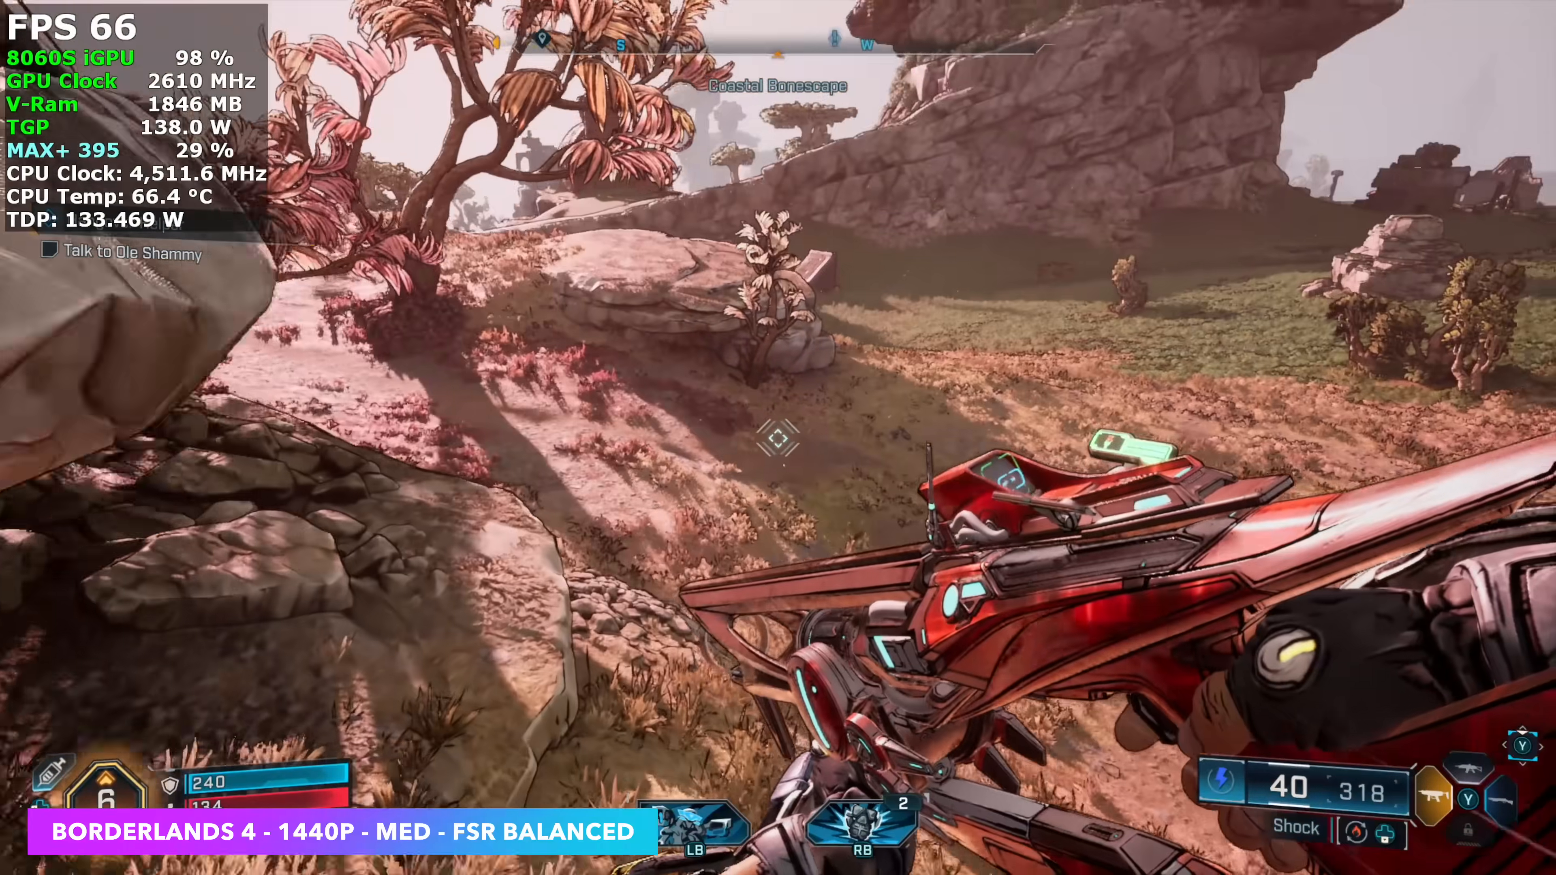
{"action": "mouse_move", "coordinate": [778, 437]}
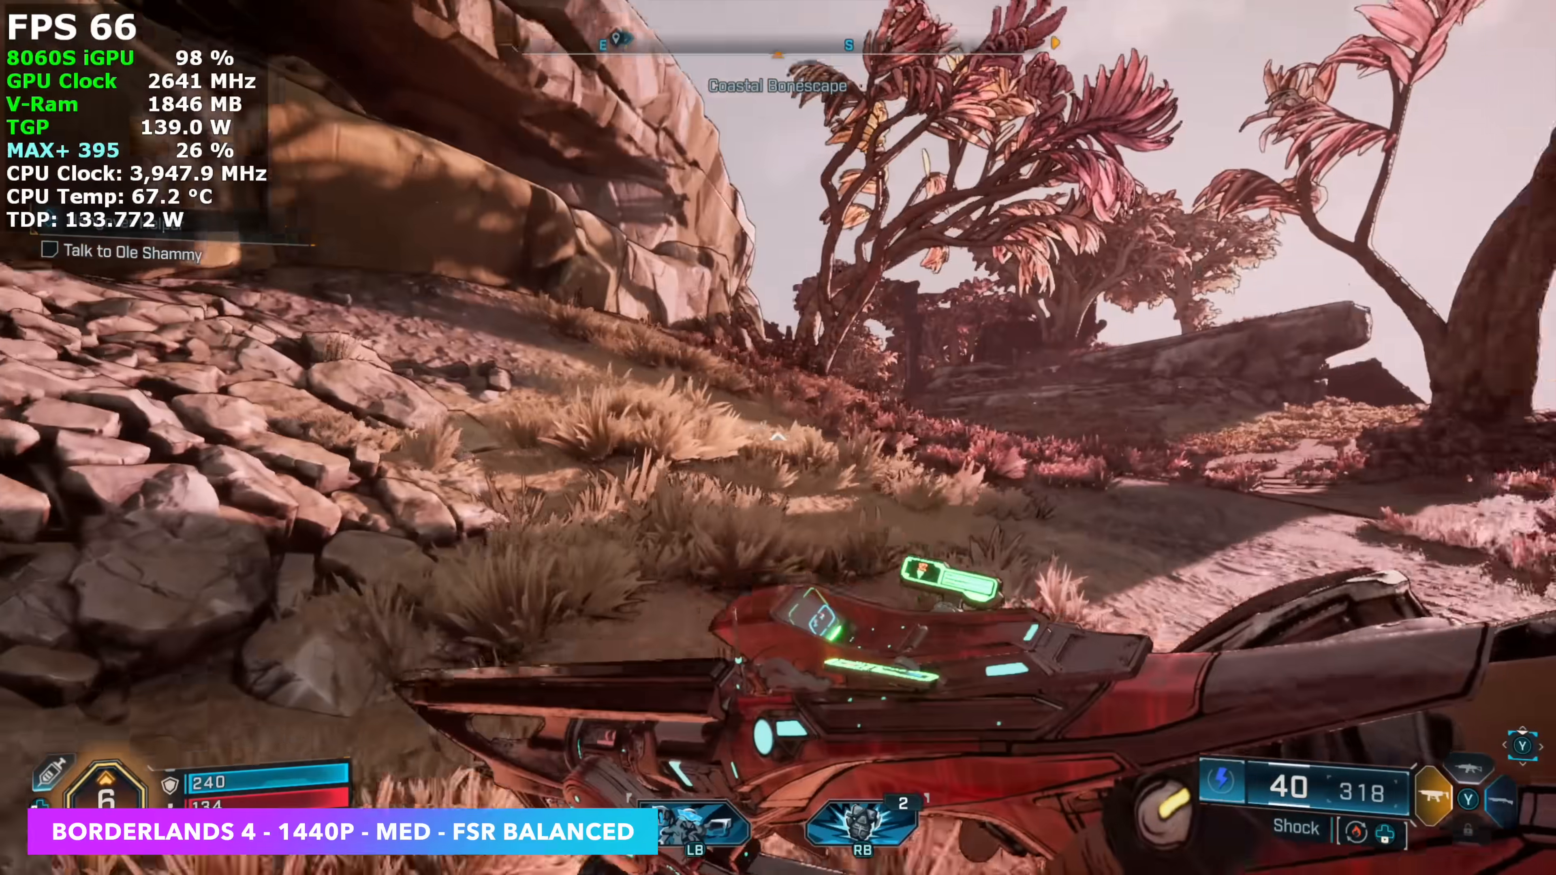
{"action": "mouse_move", "coordinate": [778, 438]}
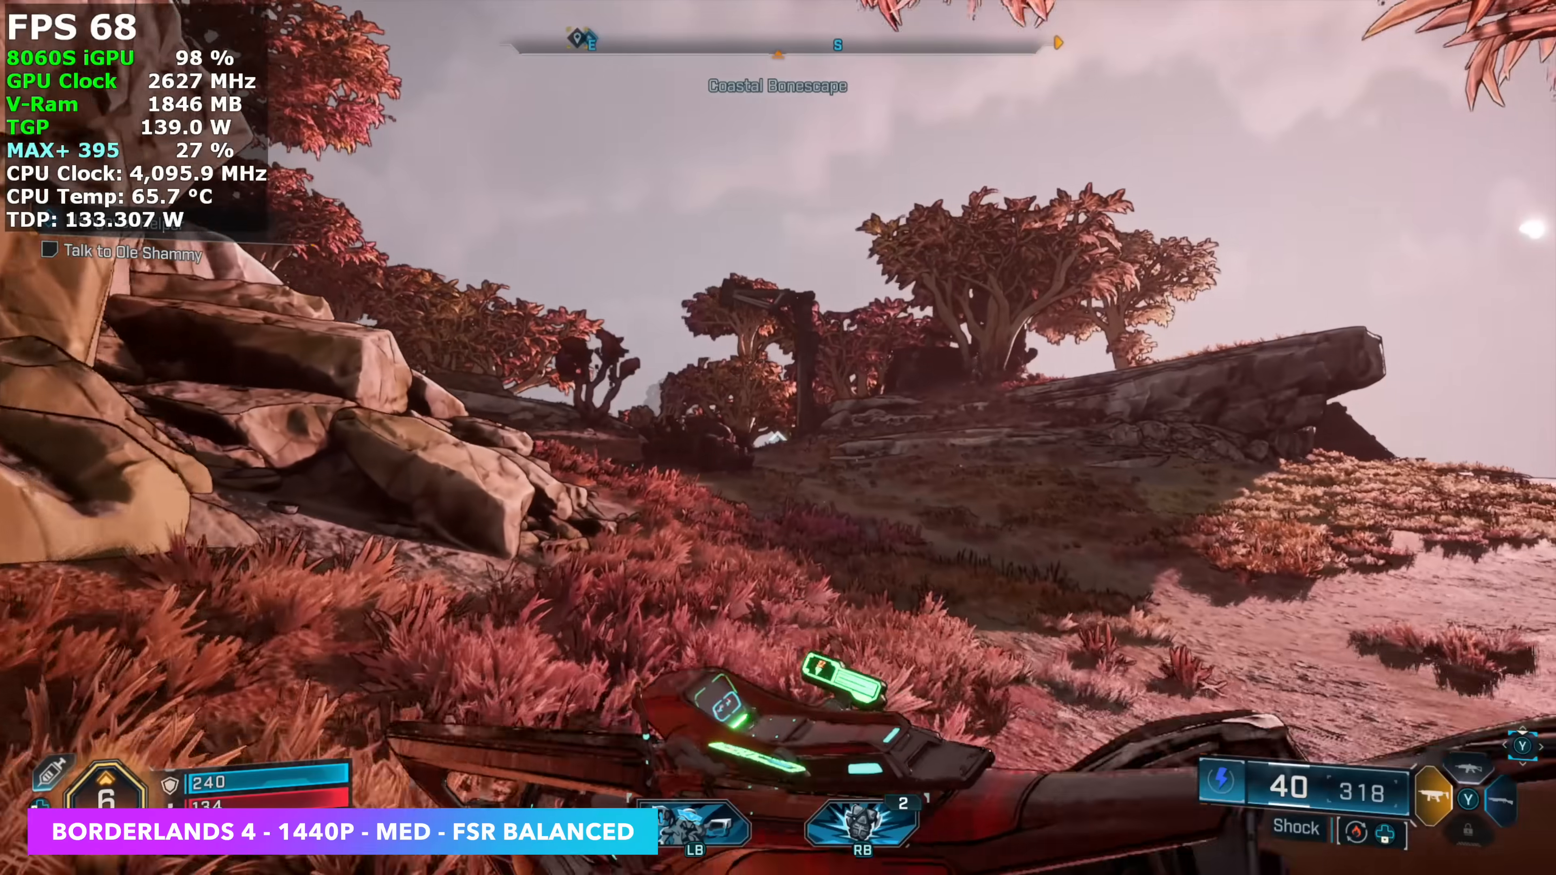
Aim at and engage the Ripper enemy in Coastal Bonescape.
{"action": "left_click", "coordinate": [778, 437]}
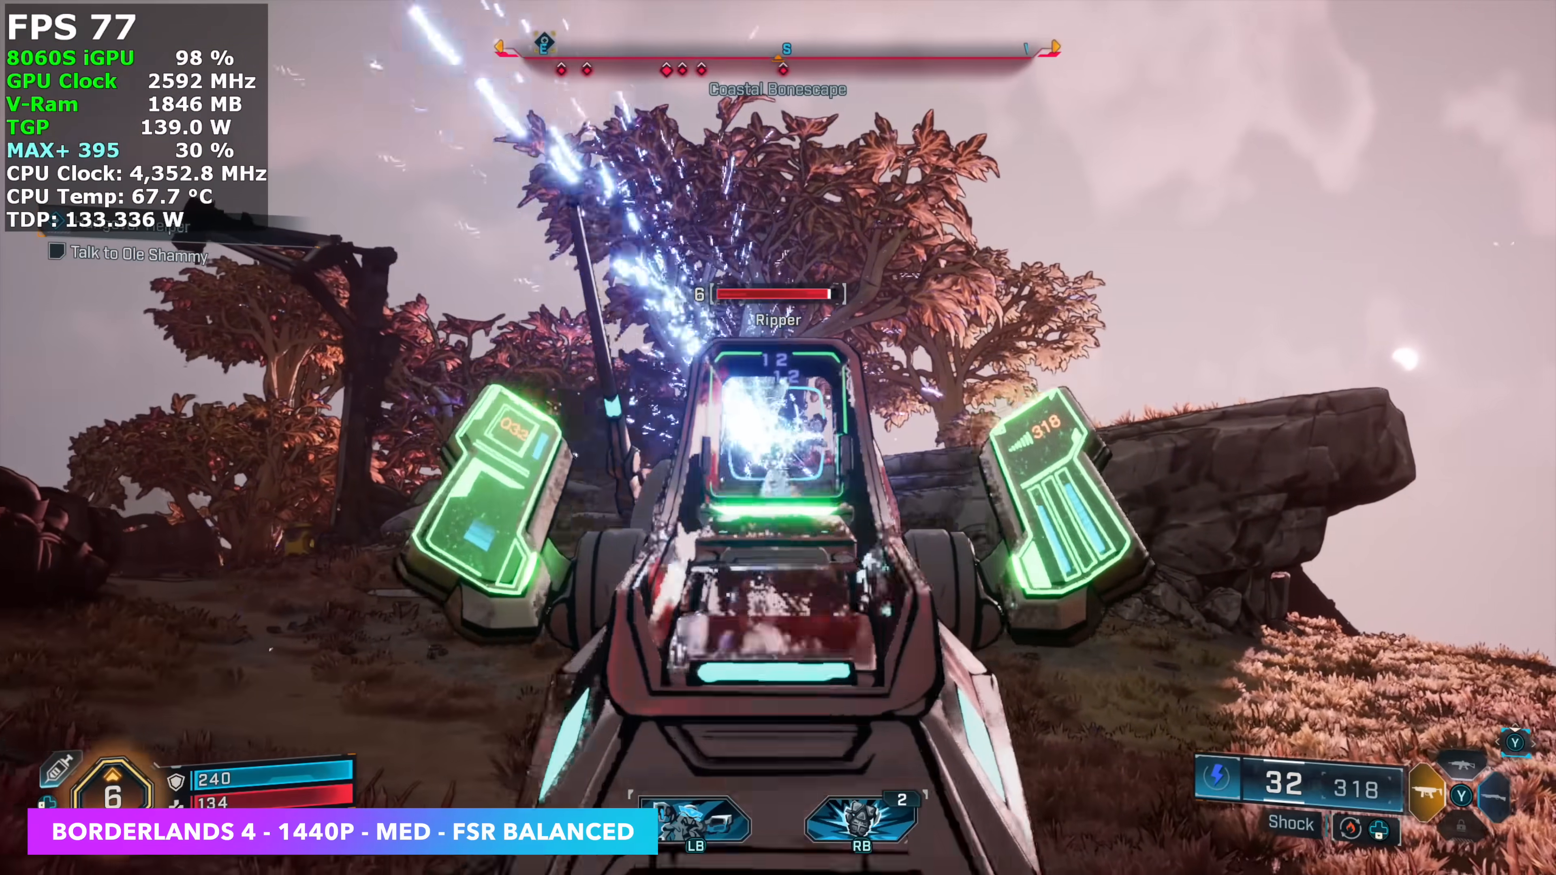